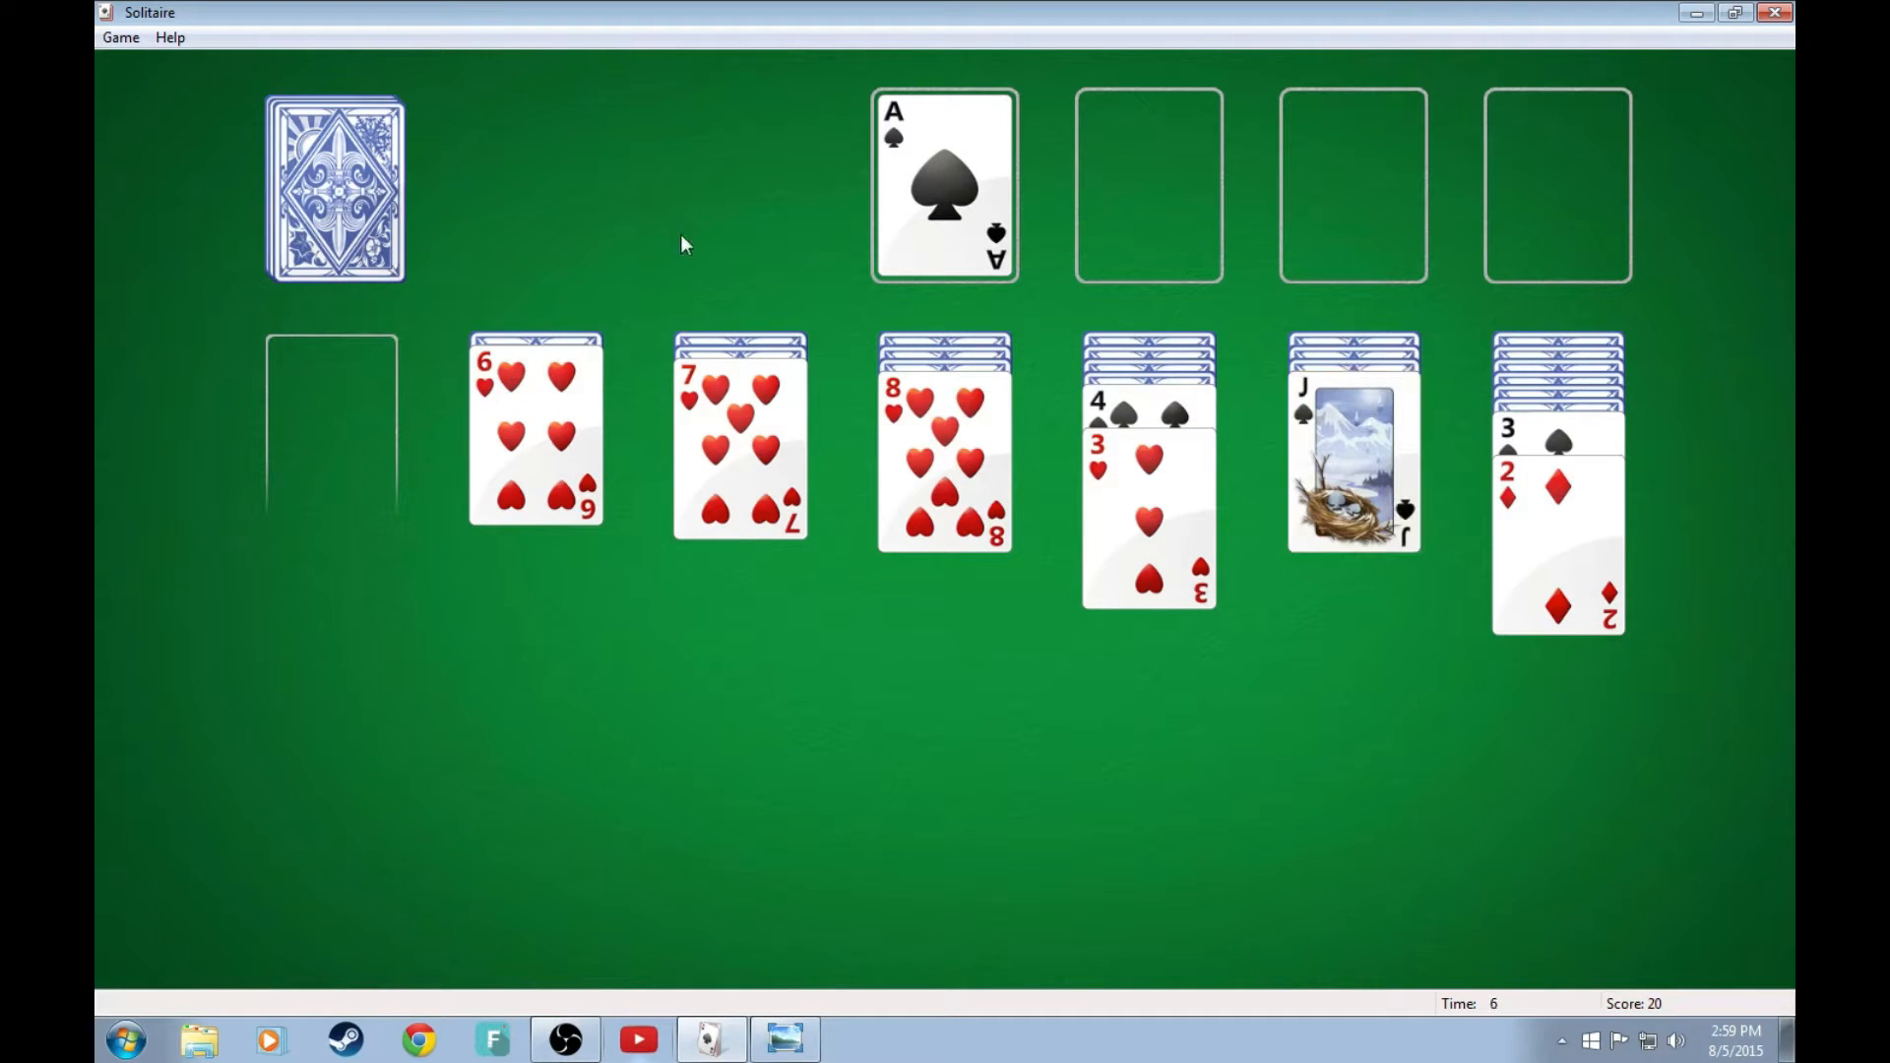
# - Deal through the entire stock three cards at a time and turn the waste back into the stock
pyautogui.click(335, 189)
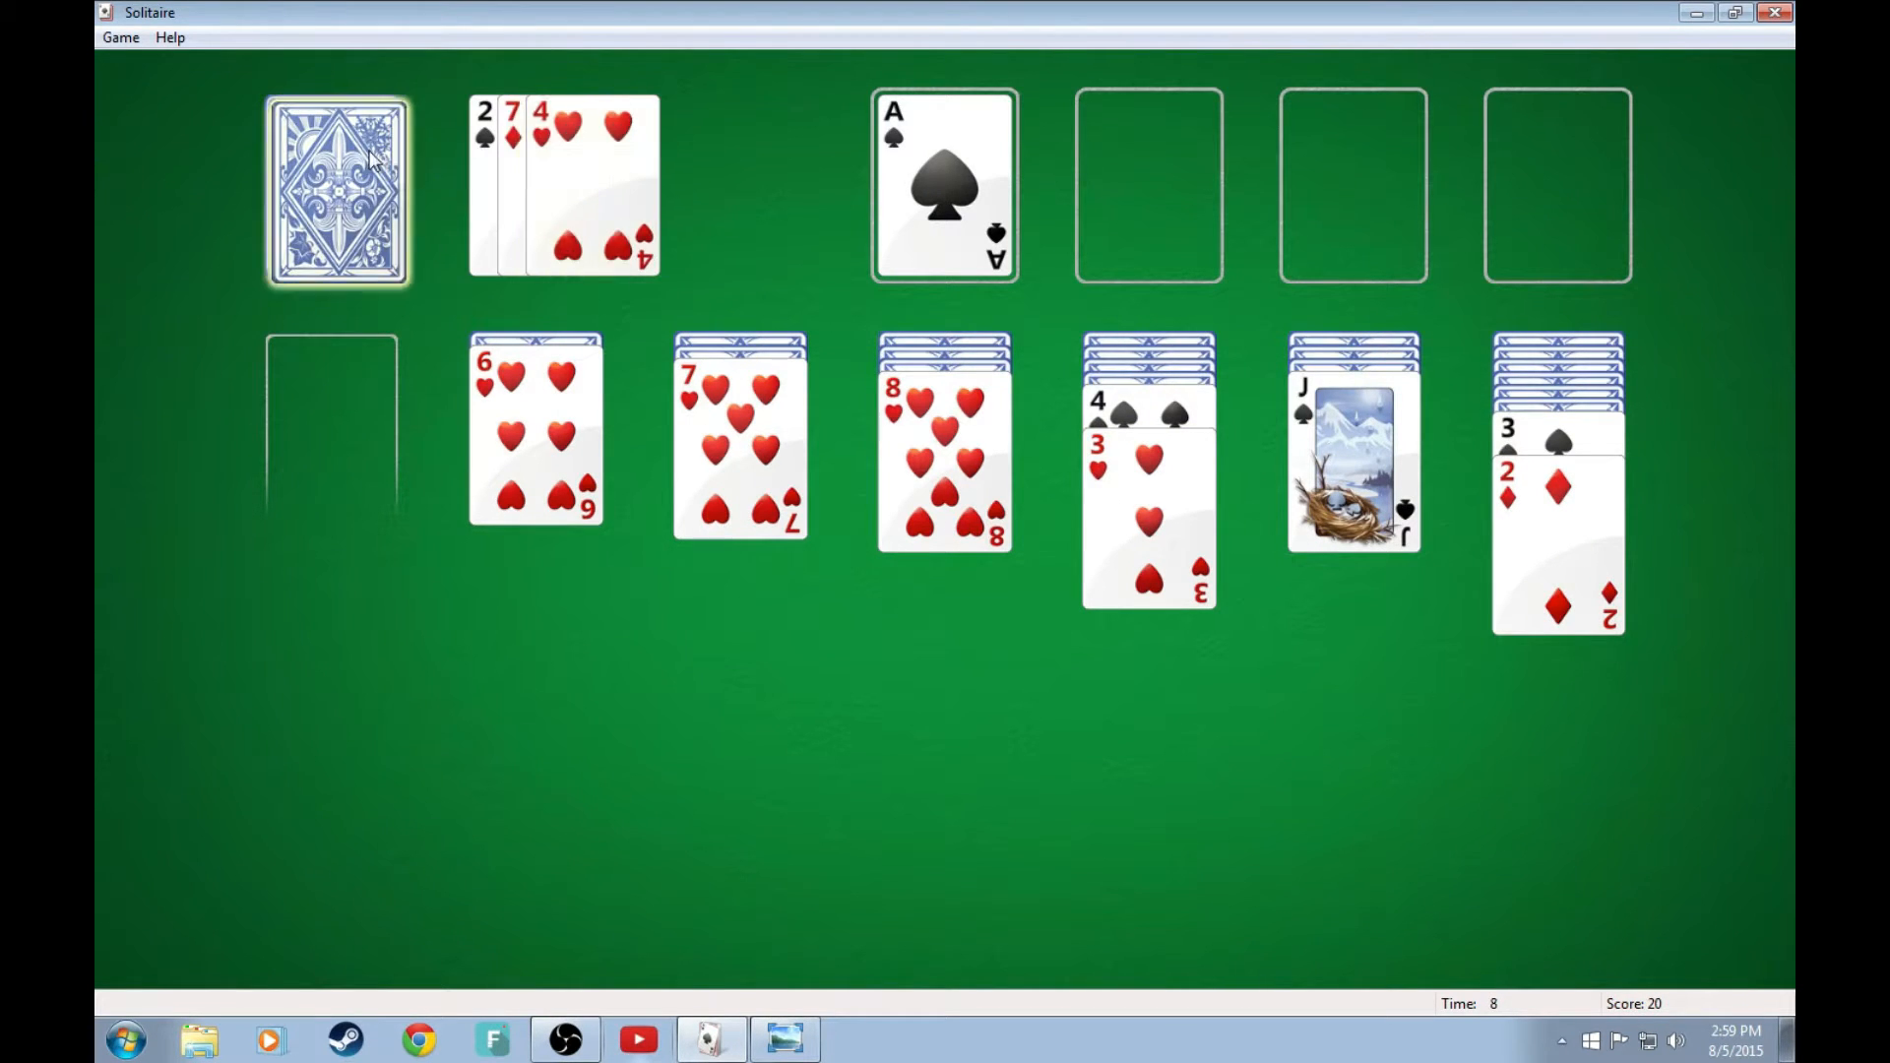
pyautogui.click(334, 193)
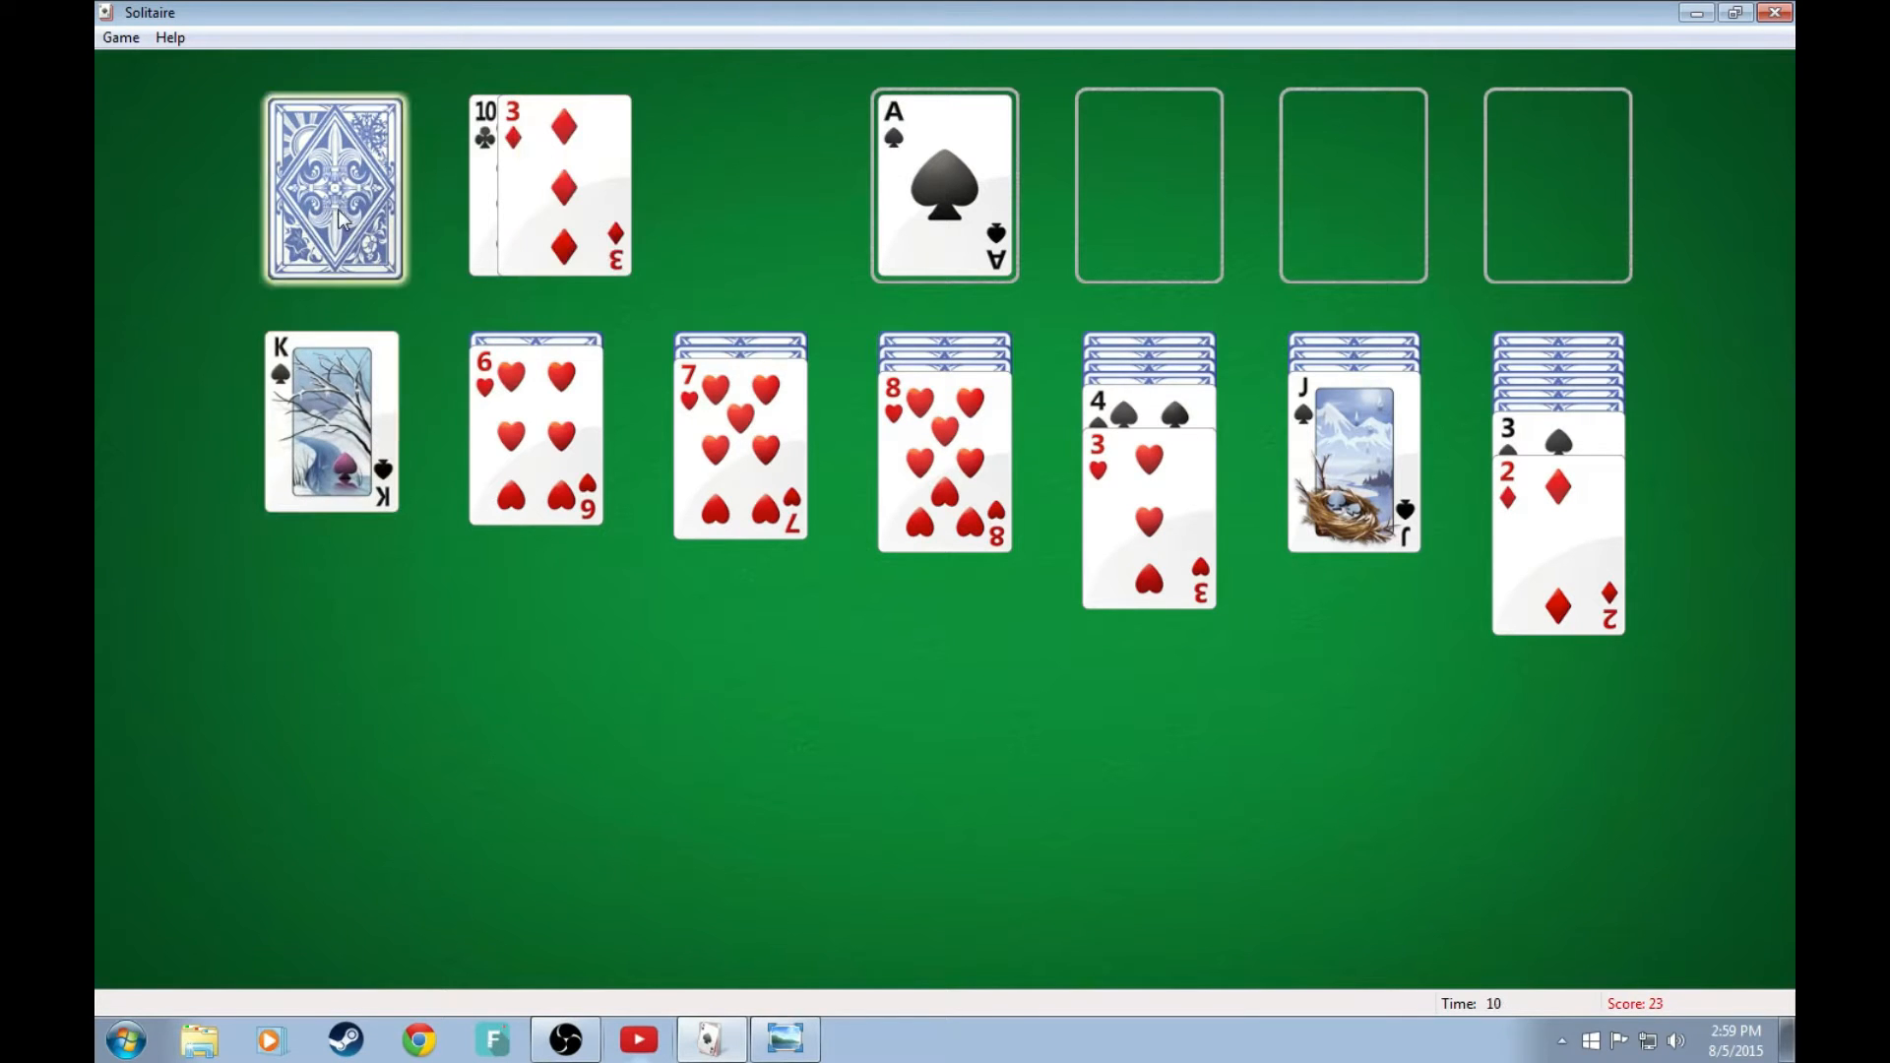
pyautogui.click(334, 187)
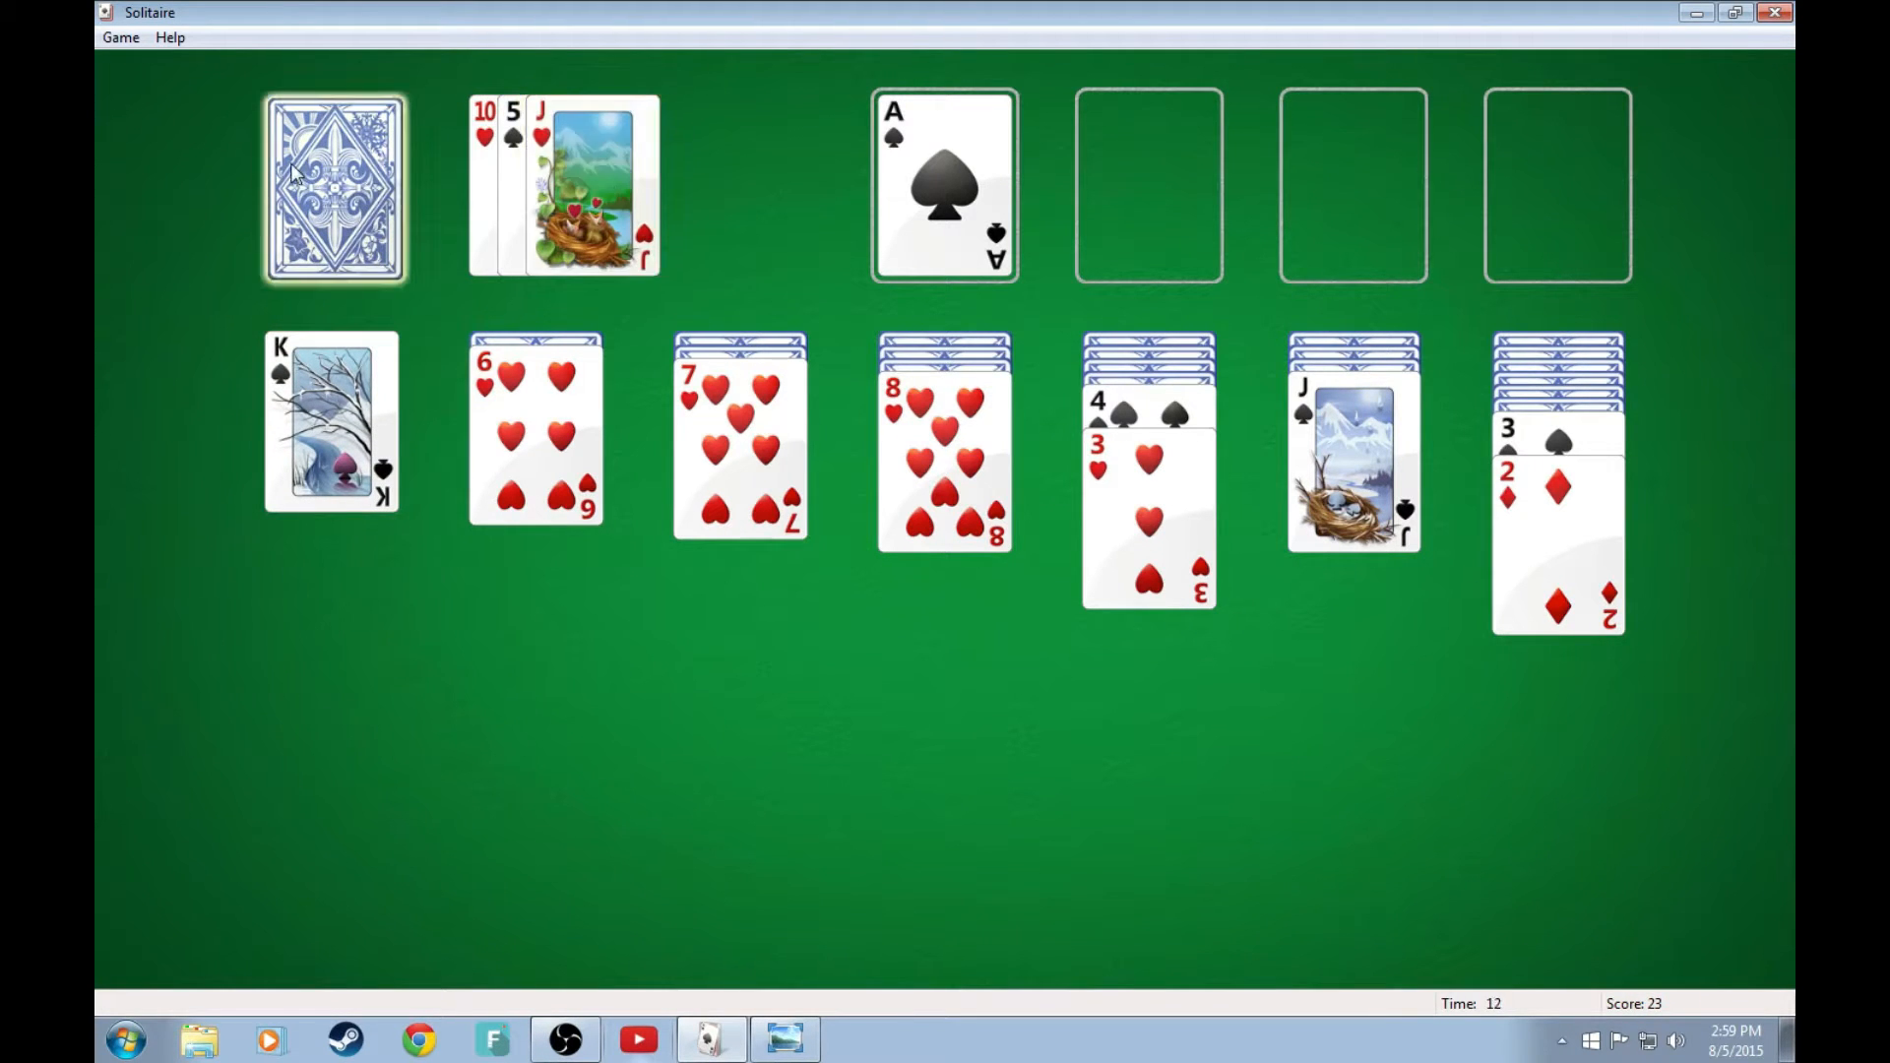
pyautogui.click(335, 187)
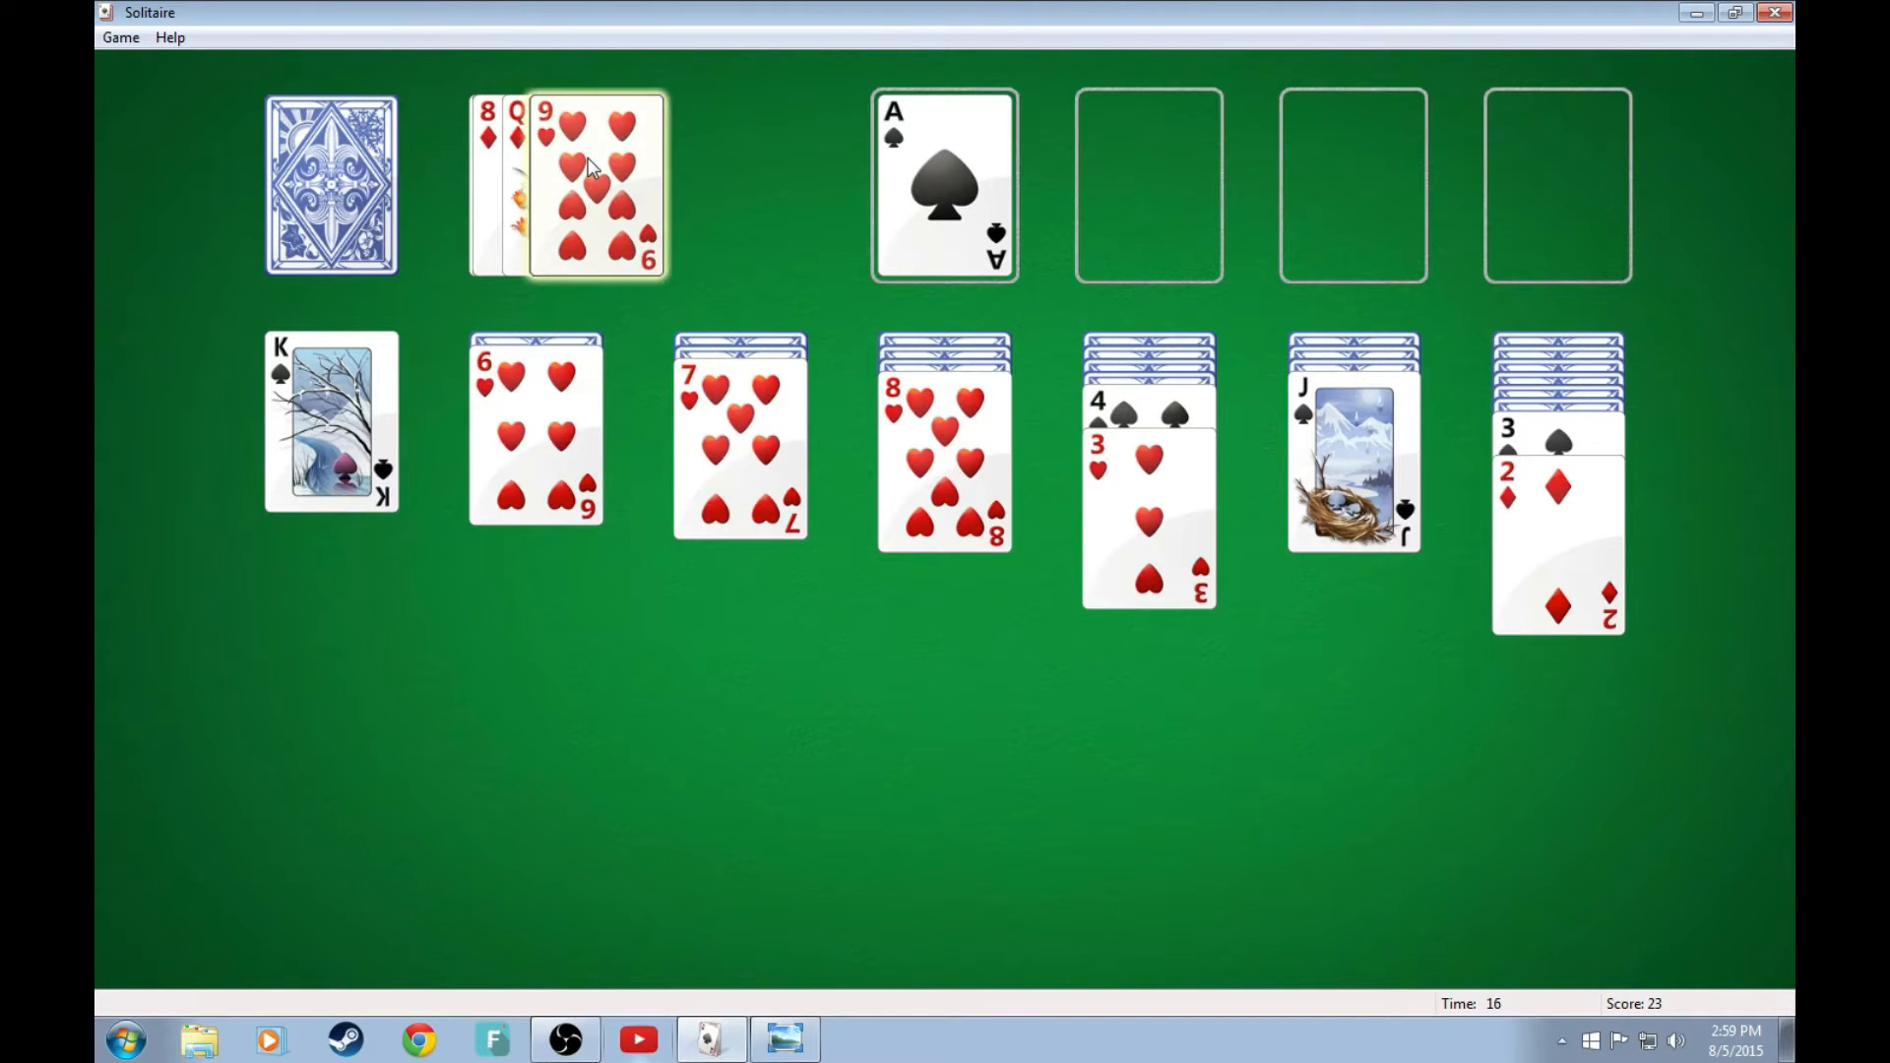
pyautogui.click(331, 183)
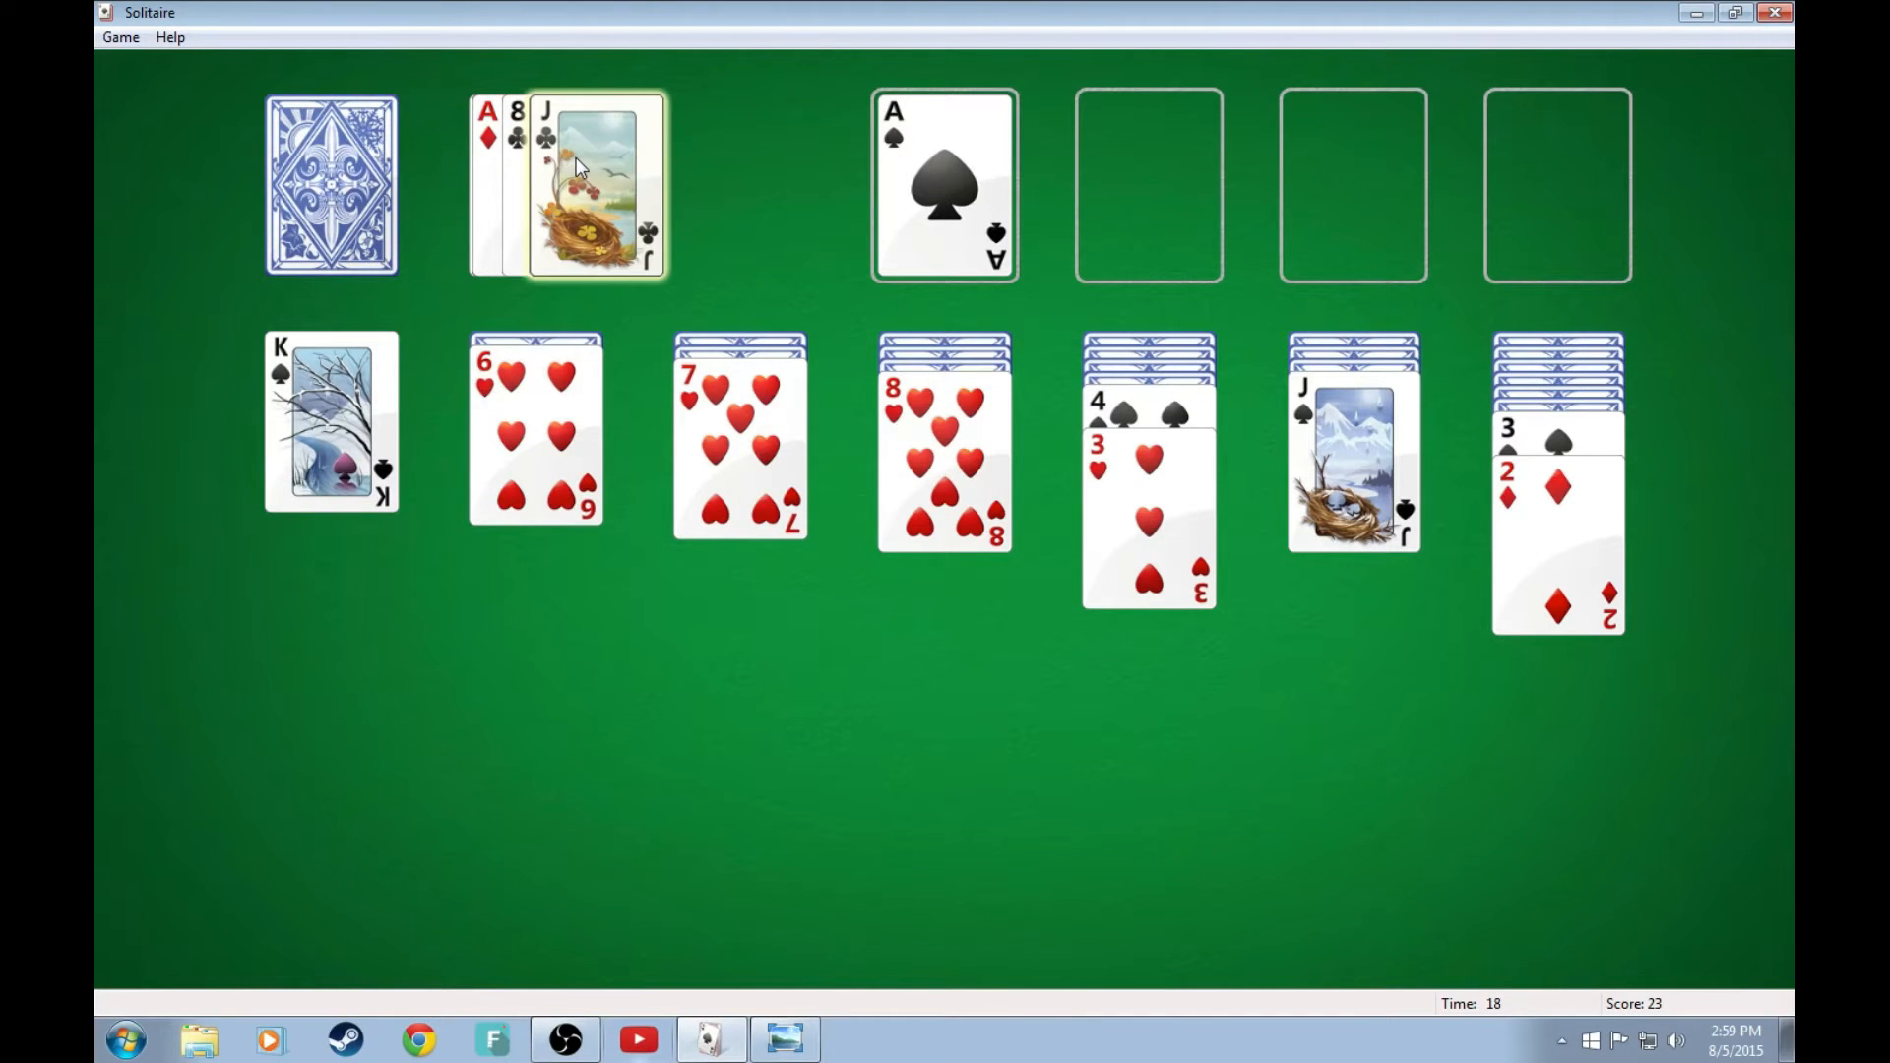
pyautogui.click(331, 185)
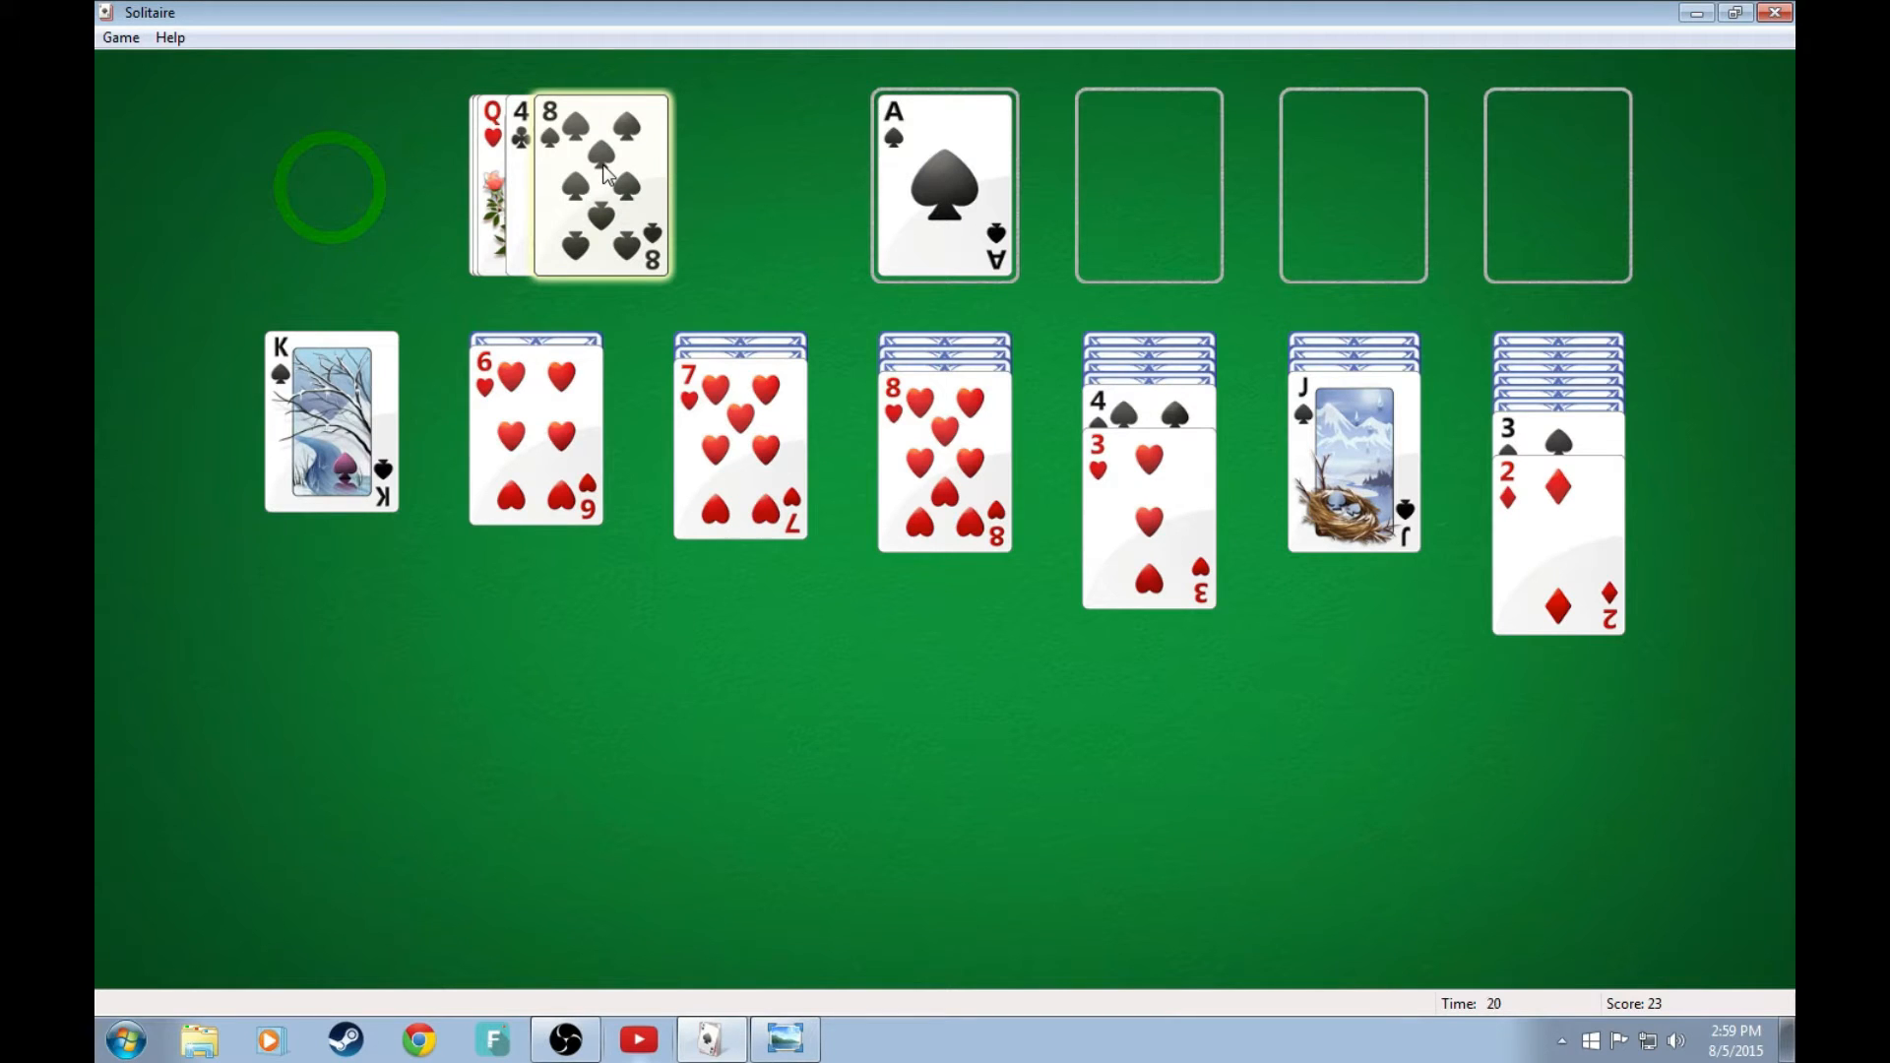
pyautogui.click(329, 185)
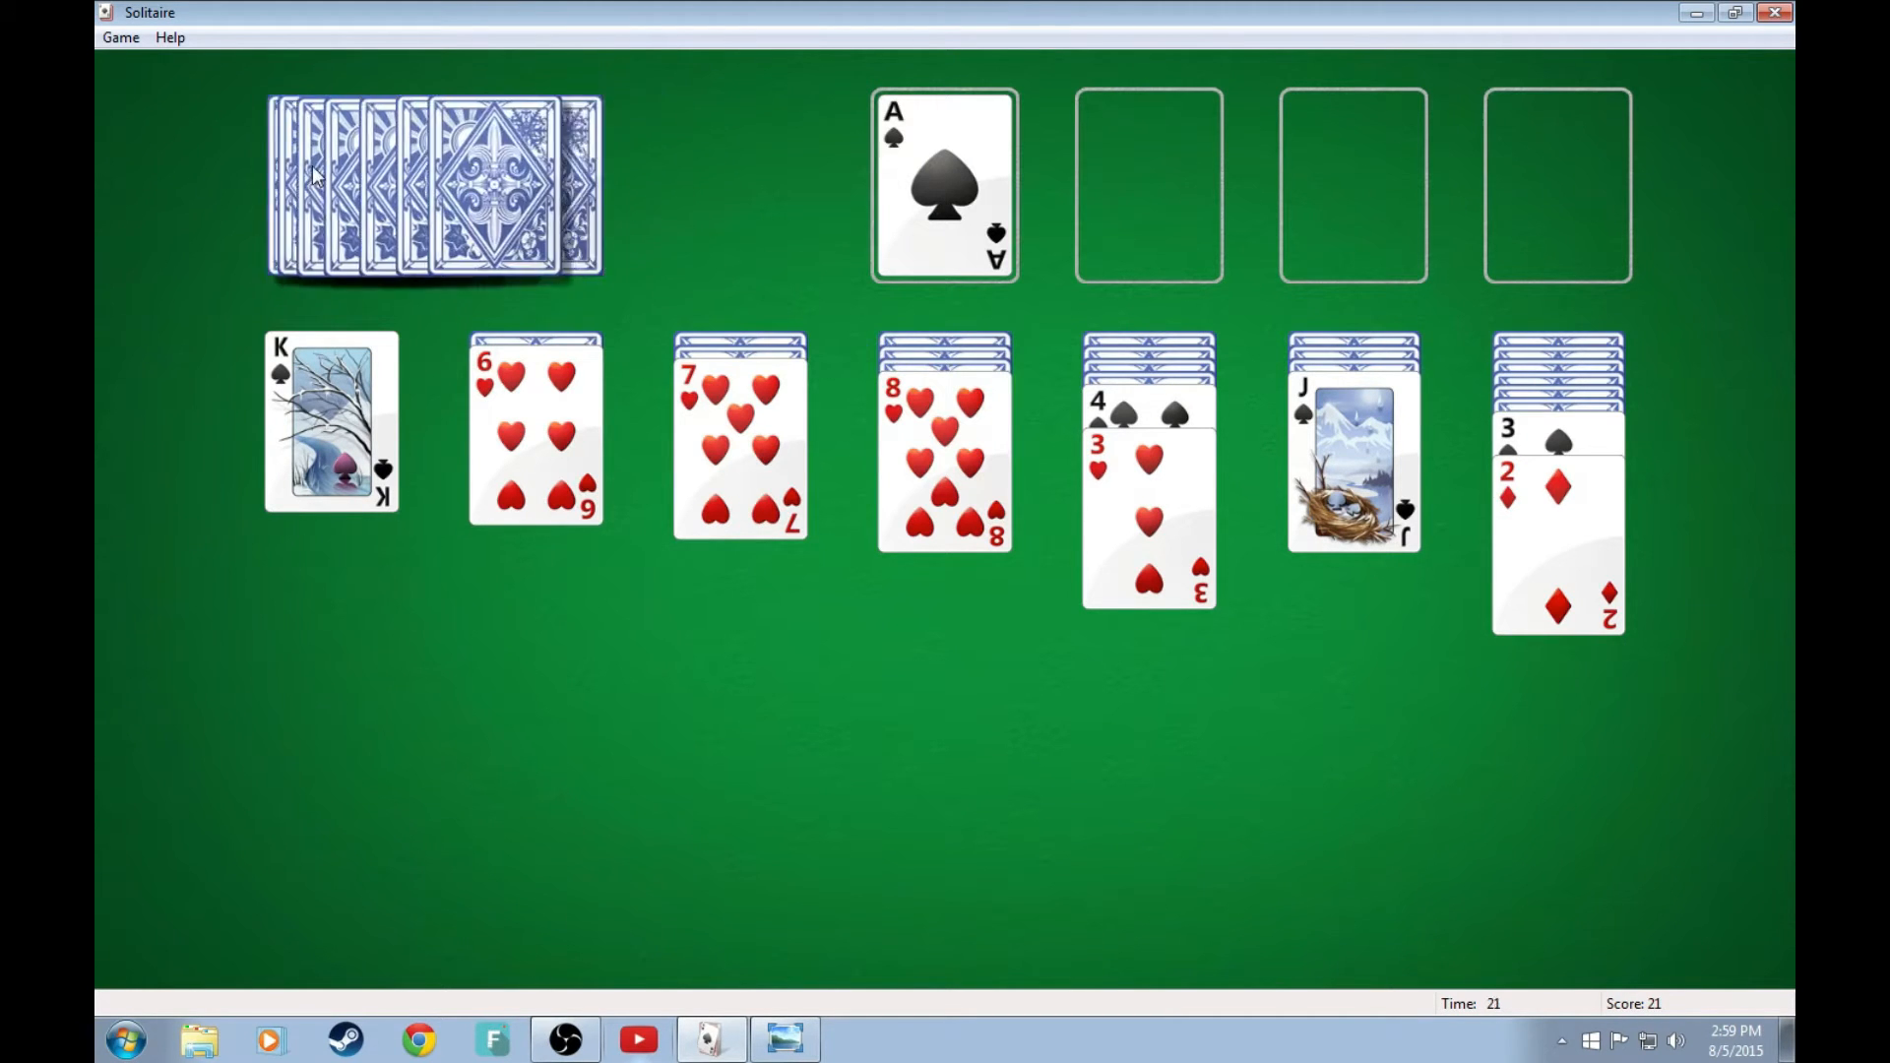
# - Deal from the stock between plays of 10♥, 6♣, A♣, 2♦ and Q♥ onto K♠
pyautogui.click(433, 187)
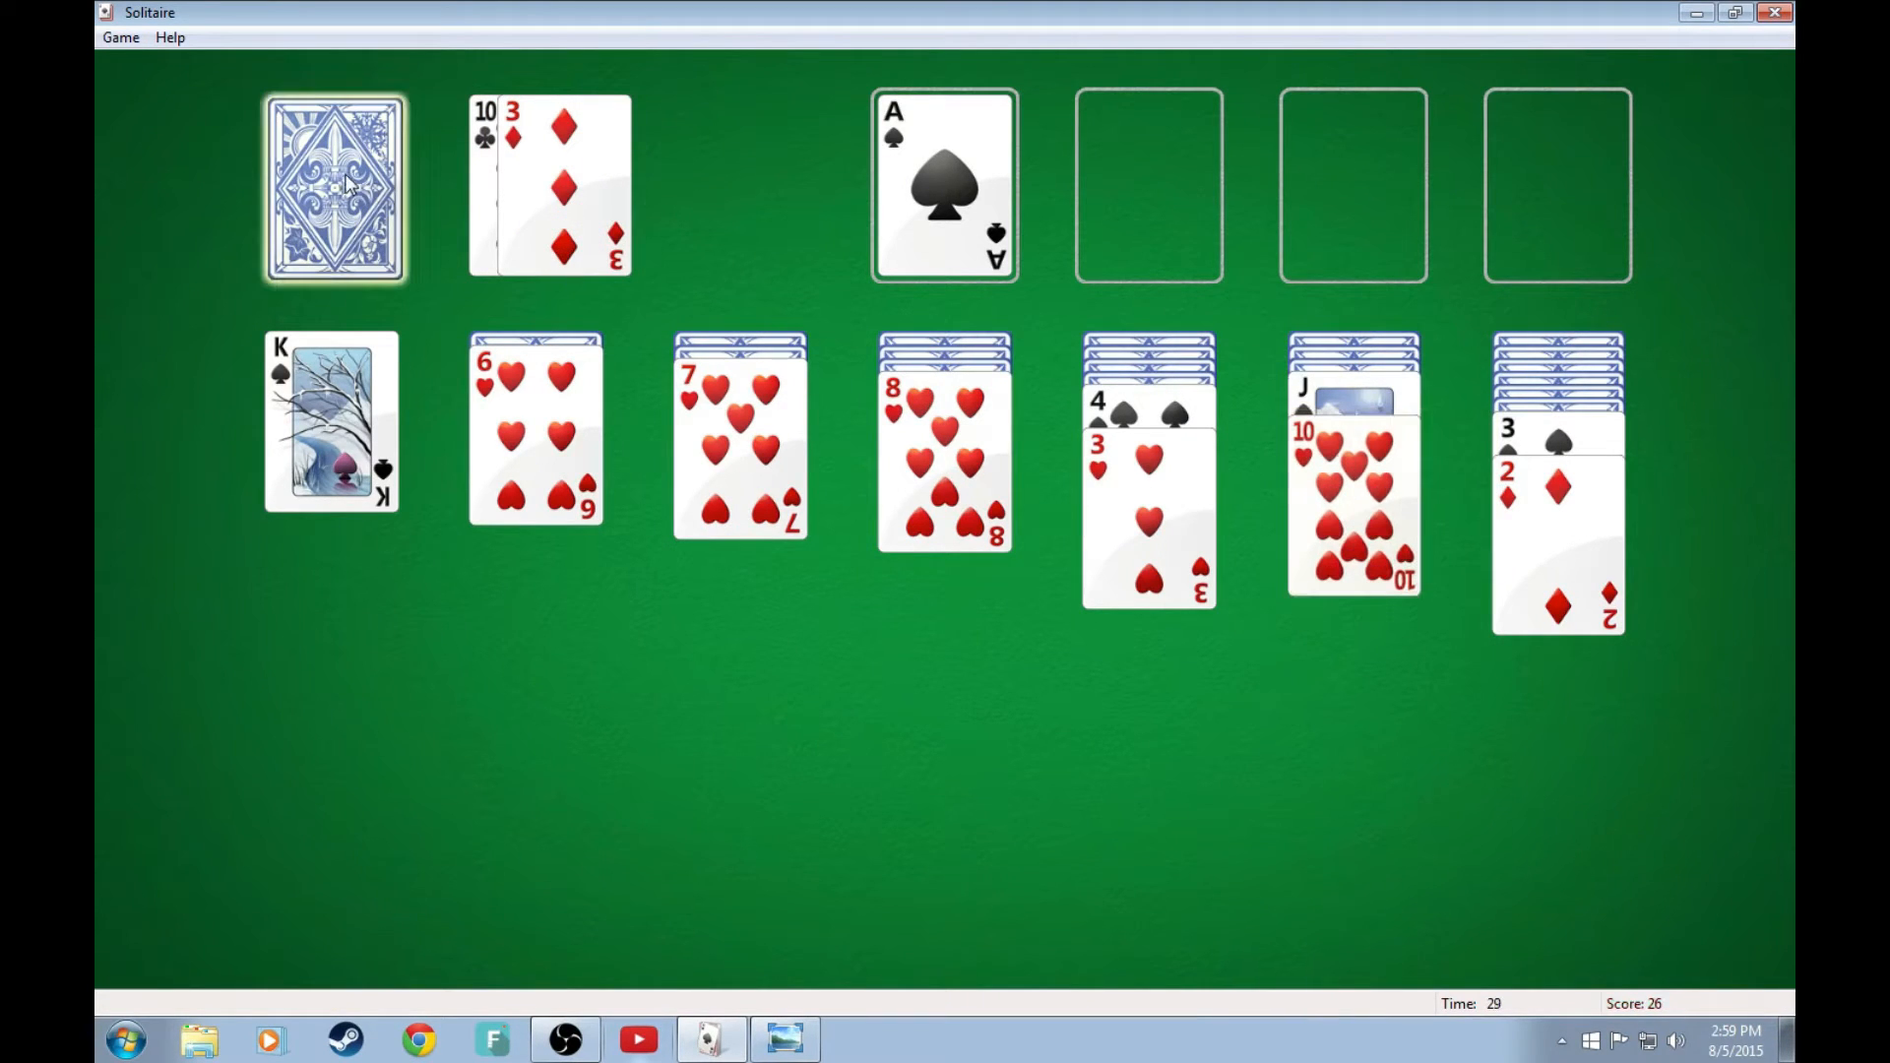
pyautogui.click(335, 185)
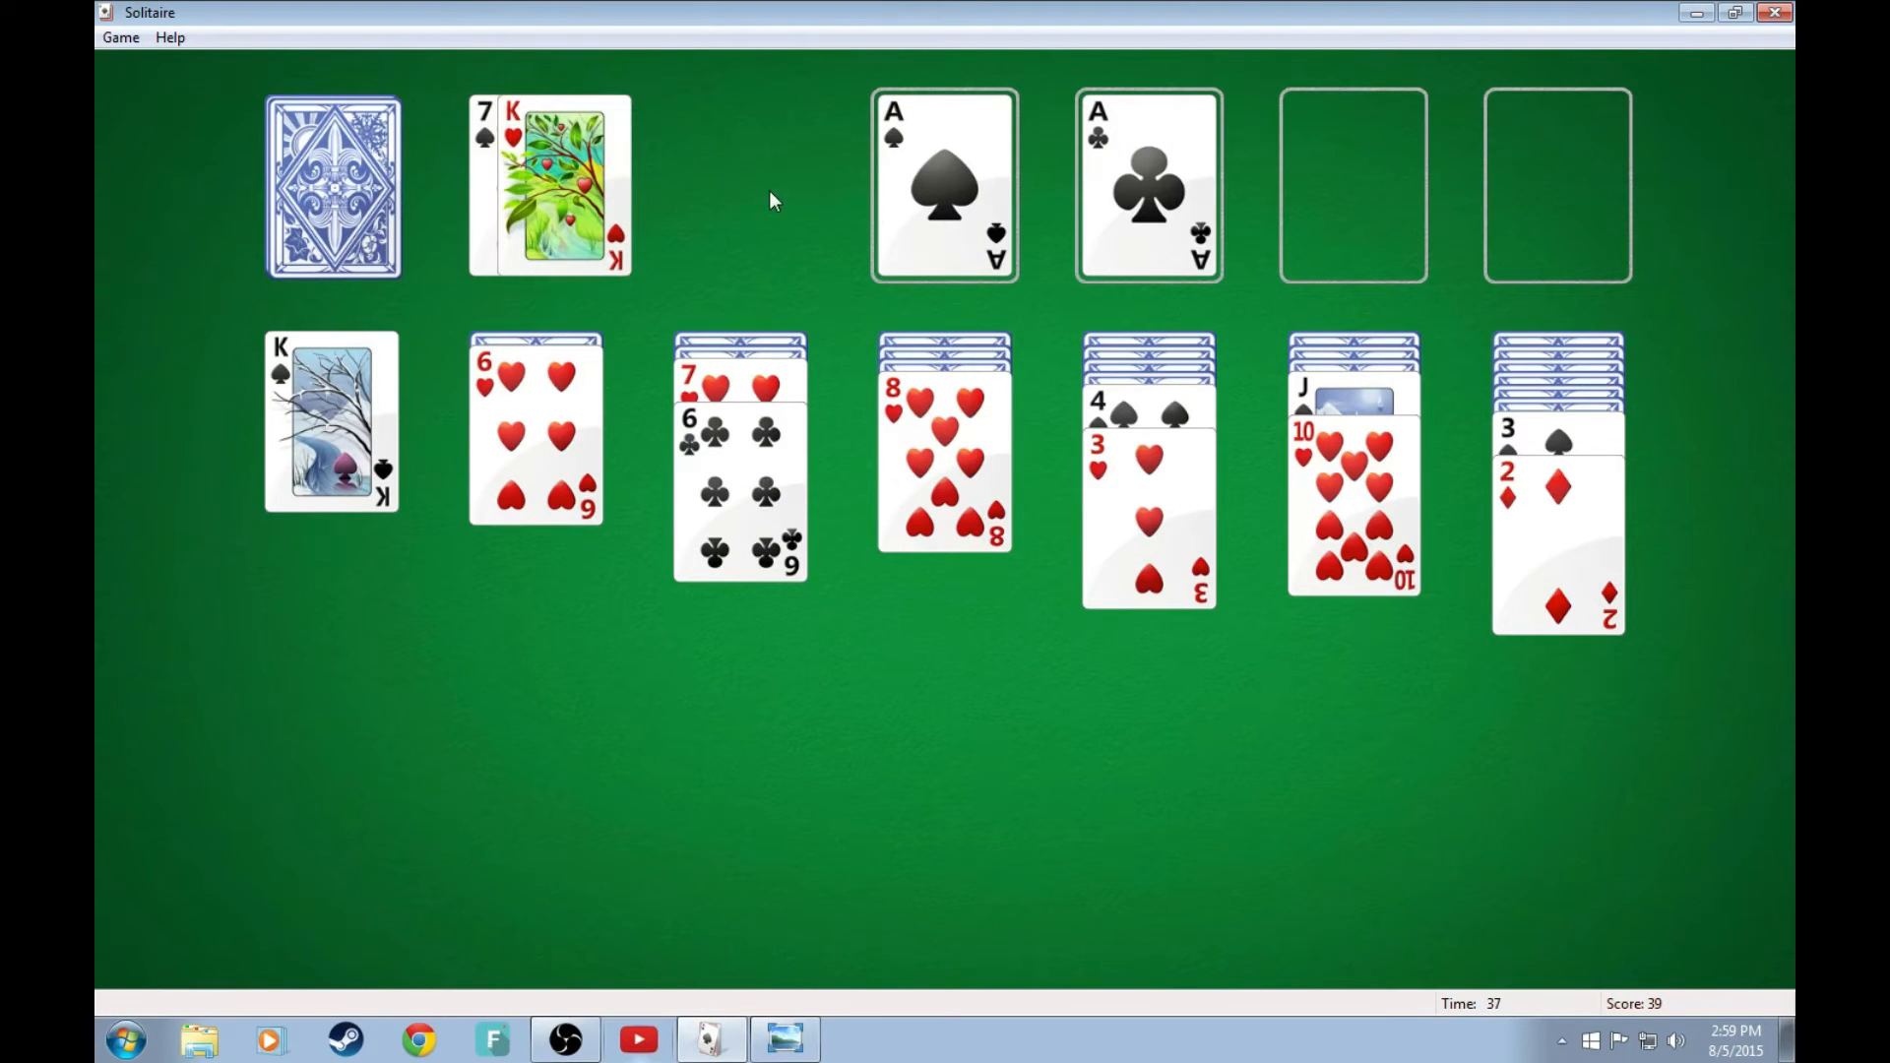
pyautogui.click(331, 187)
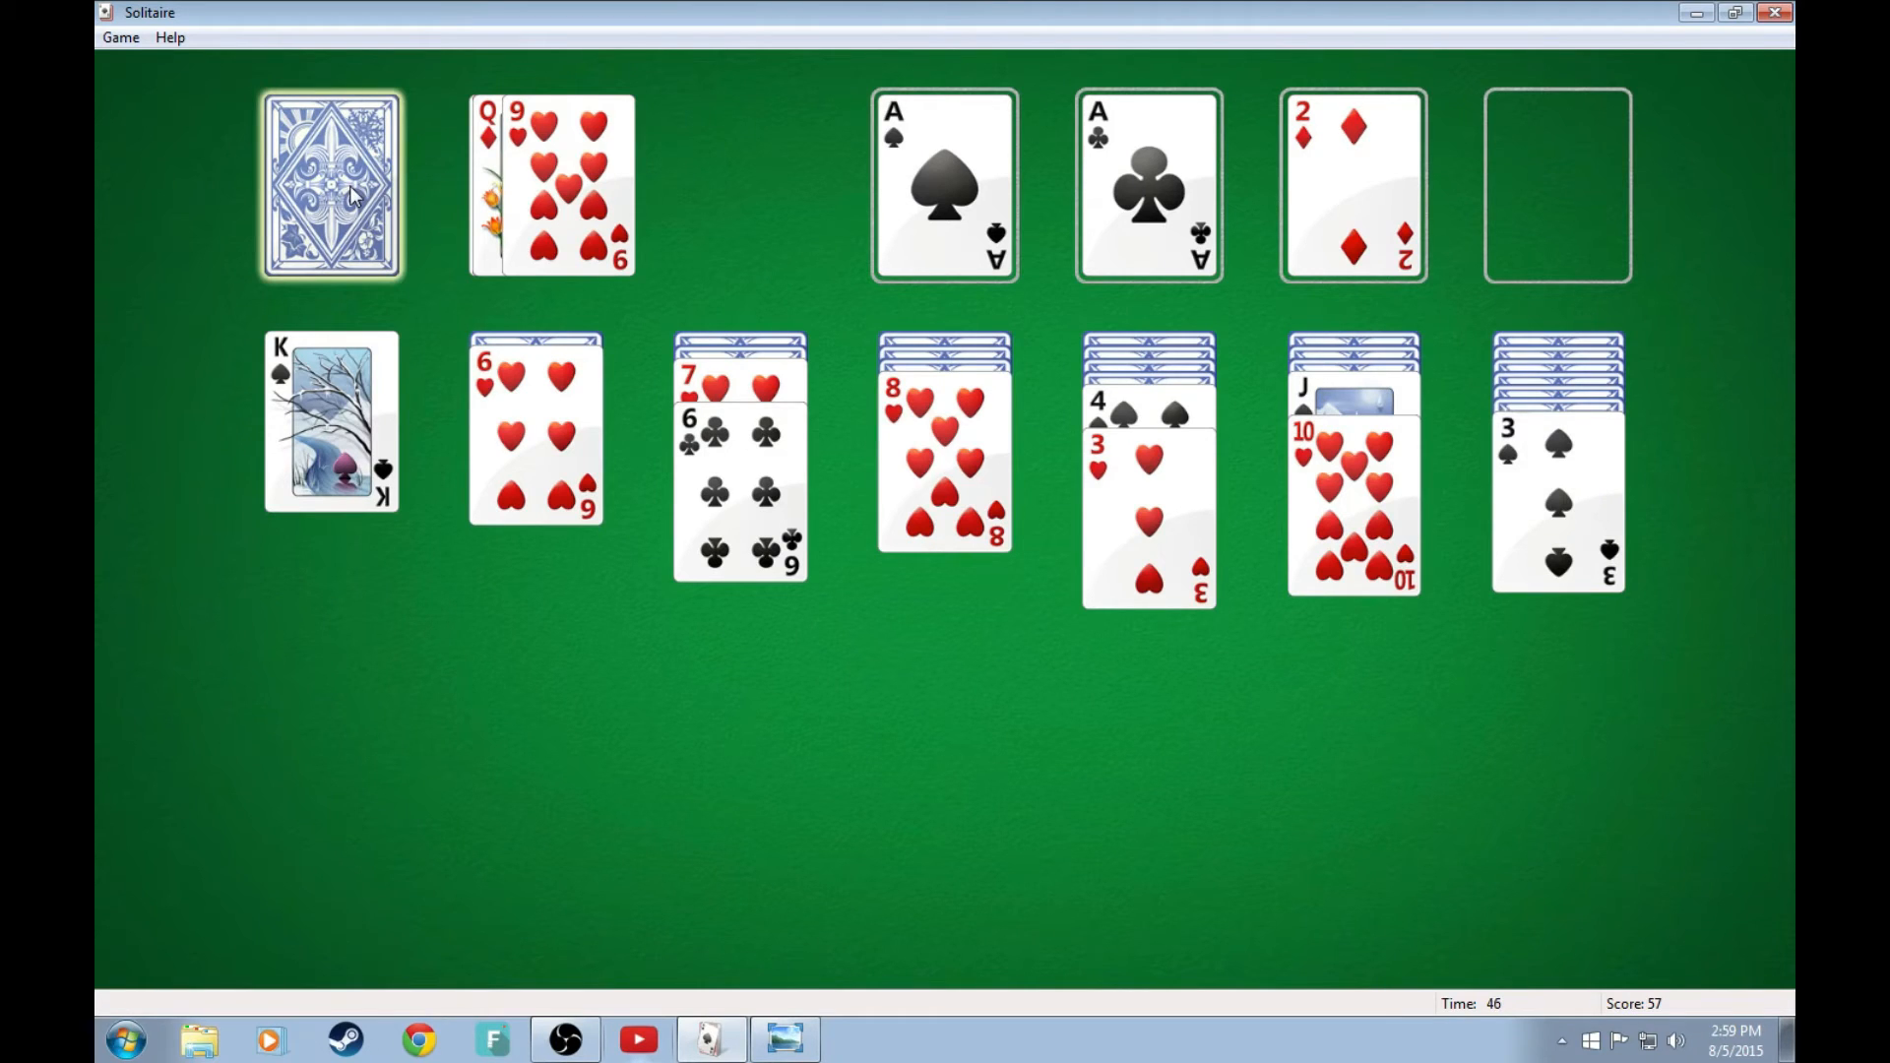
pyautogui.click(330, 185)
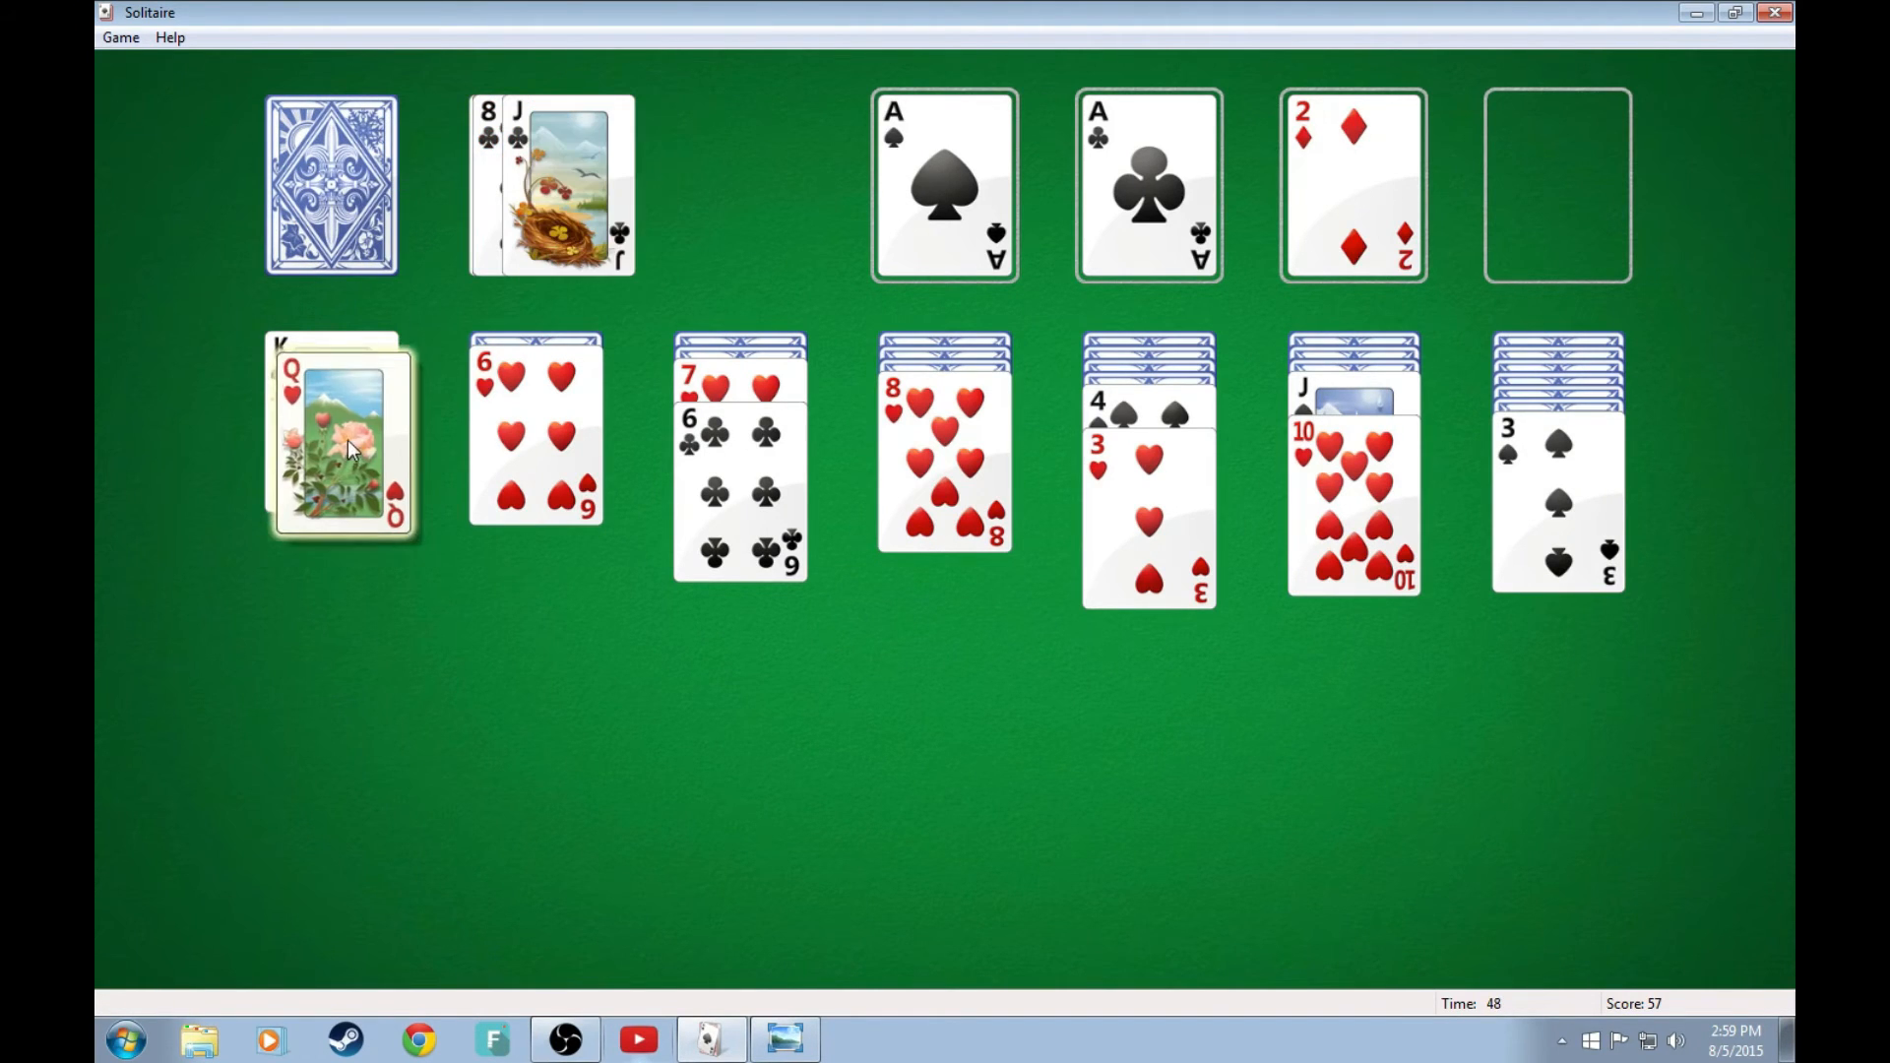